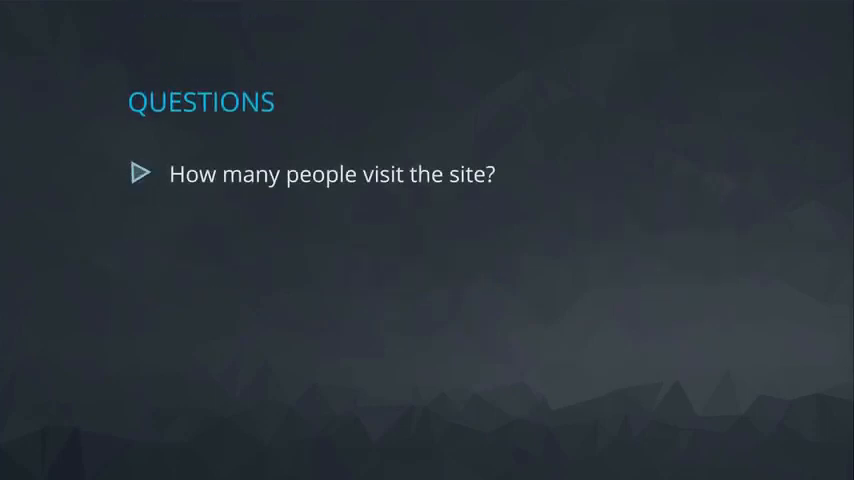
- Reveal the second bullet asking how much time visitors spend on the site
click(140, 172)
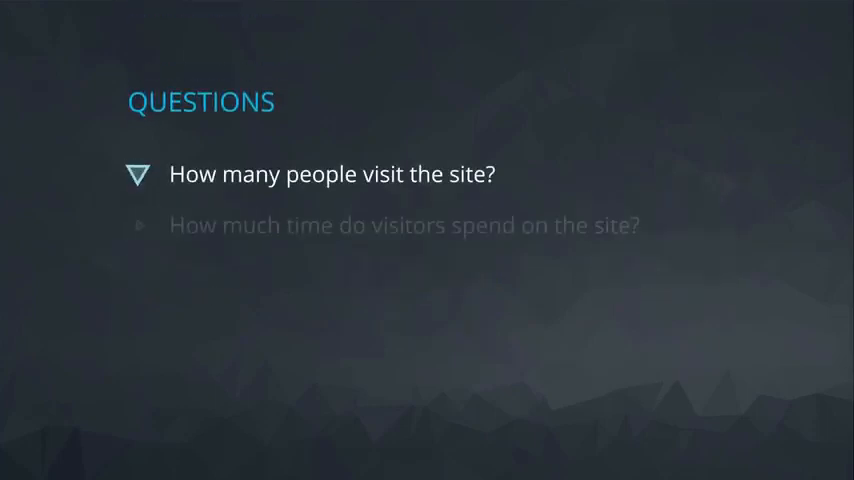